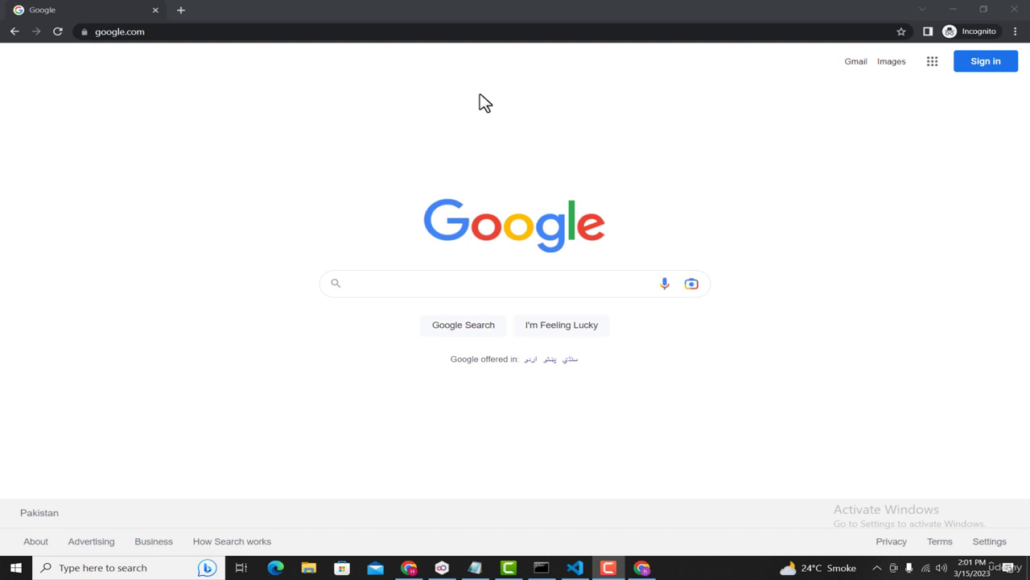
{"action": "mouse_move", "coordinate": [348, 190]}
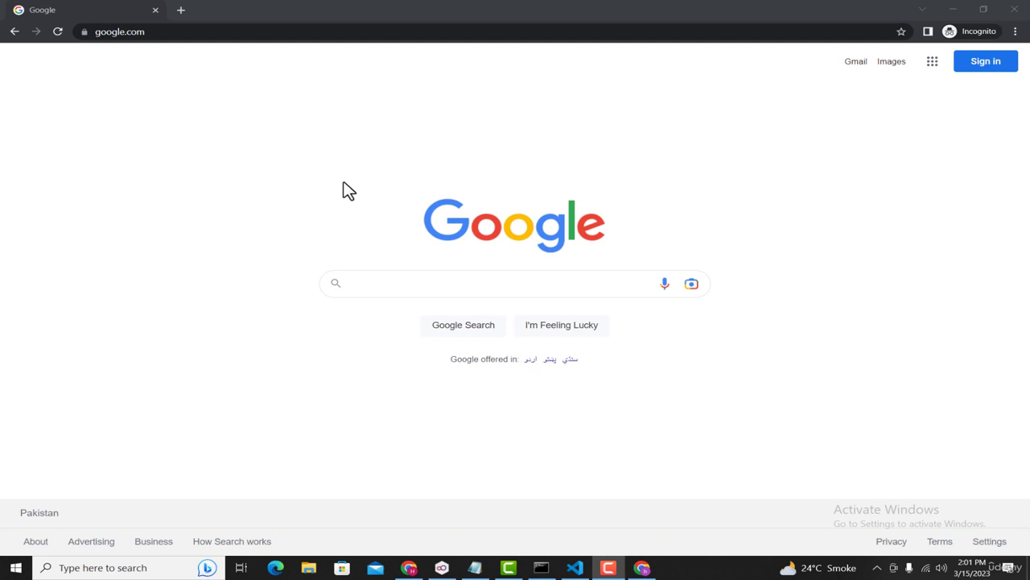
{"action": "mouse_move", "coordinate": [326, 264]}
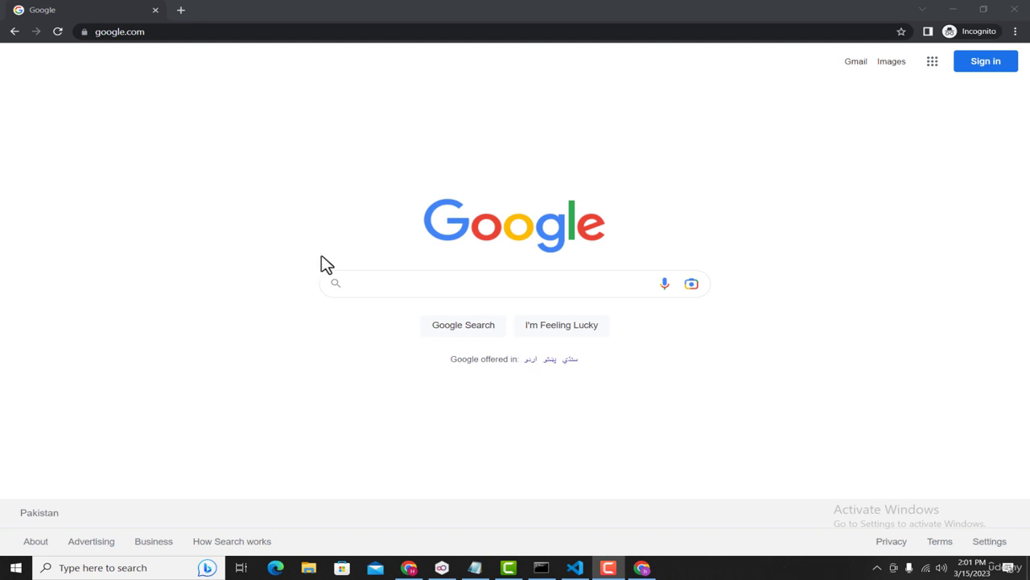
Search Google for "openai chatgpt" to bring up results listing OpenAI pages
{"action": "left_click", "coordinate": [483, 283]}
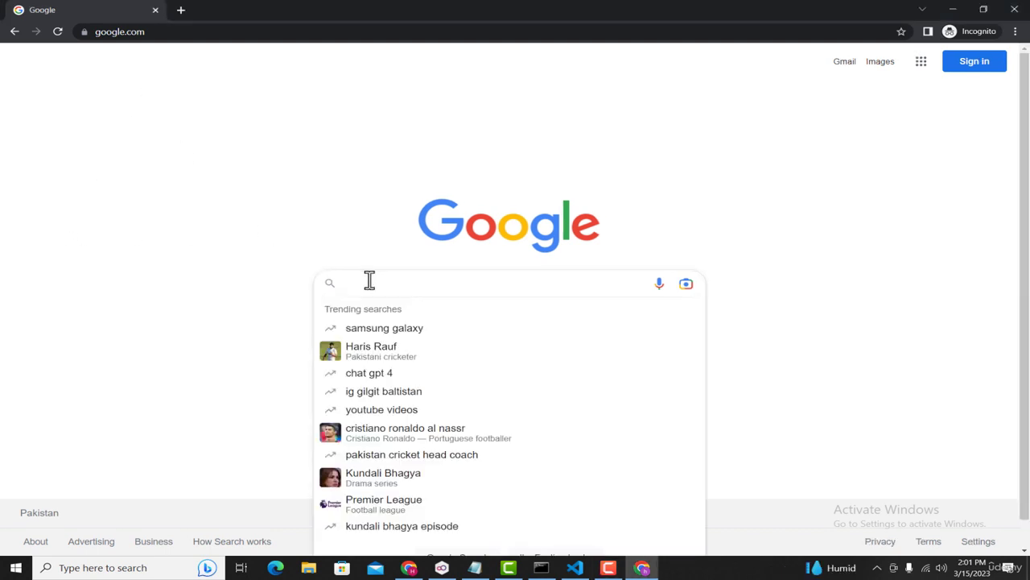
{"action": "type", "text": "d"}
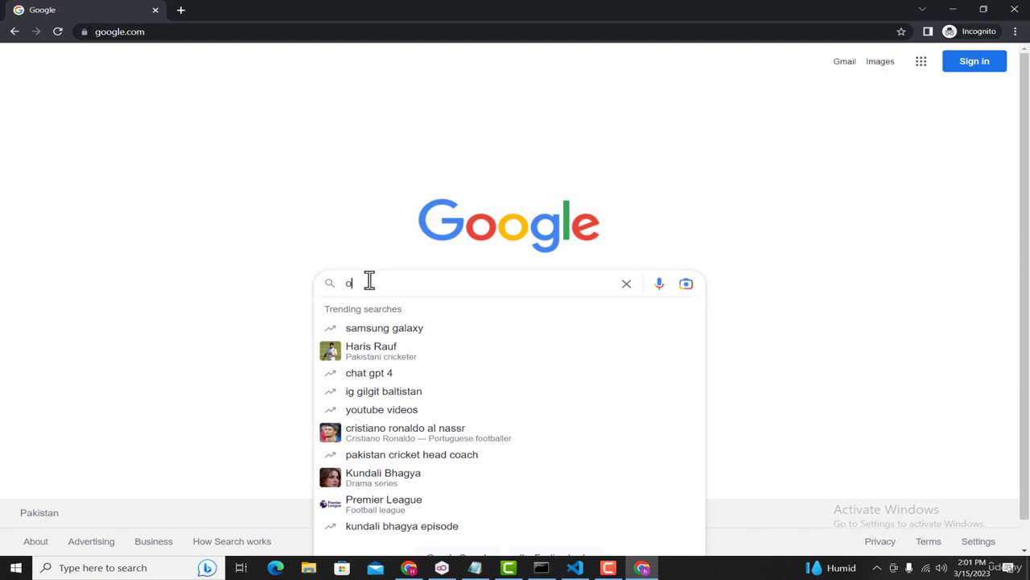
{"action": "type", "text": "openai chatgpt"}
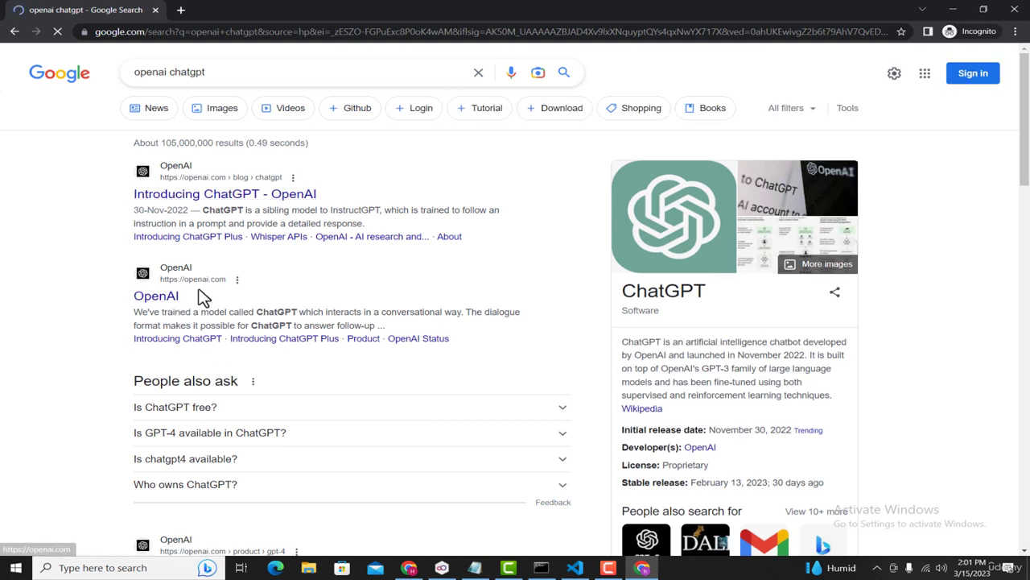
Go from the OpenAI search result to the Product Overview page
{"action": "left_click", "coordinate": [155, 296]}
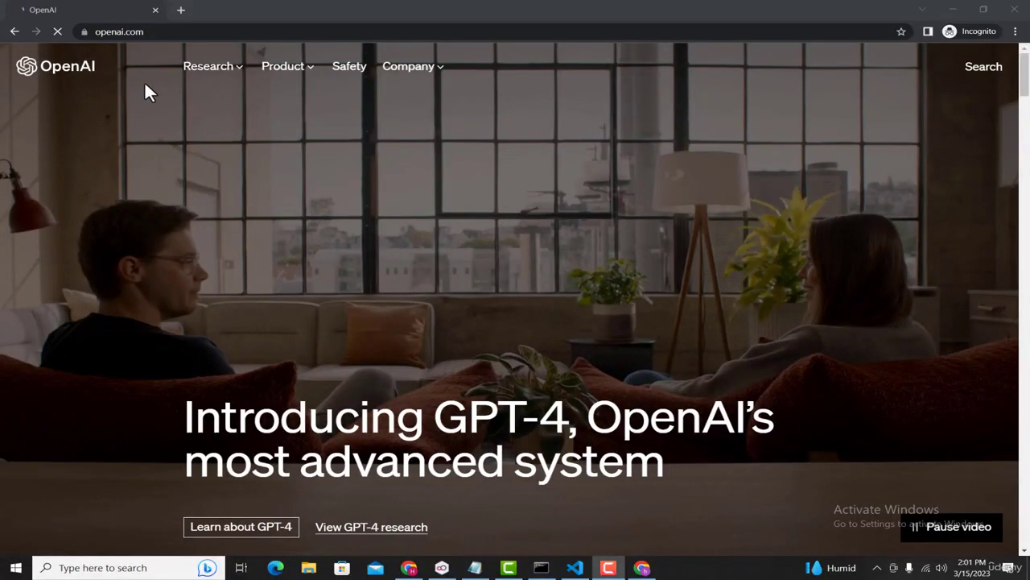
{"action": "mouse_move", "coordinate": [282, 72]}
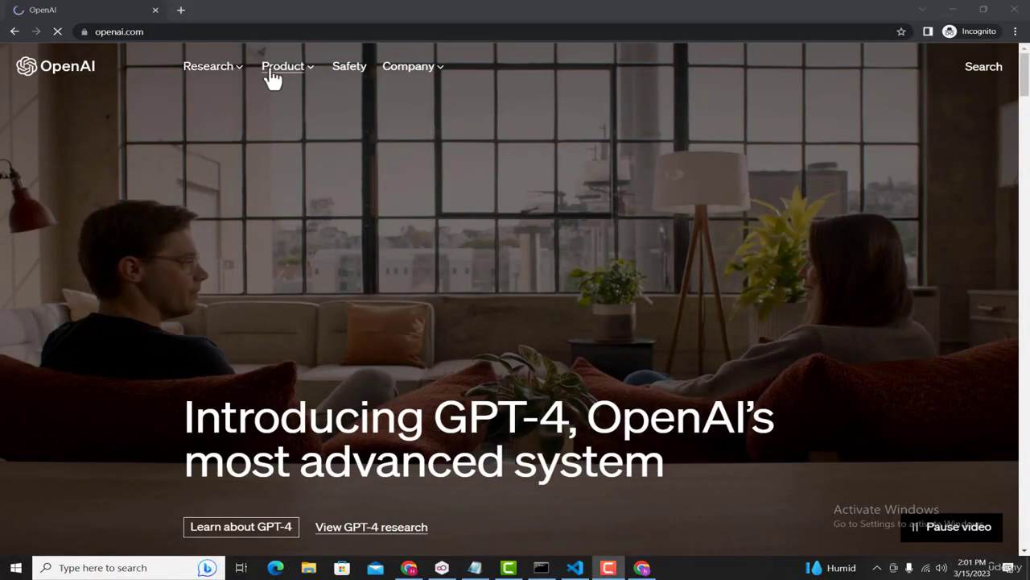
{"action": "left_click", "coordinate": [283, 66]}
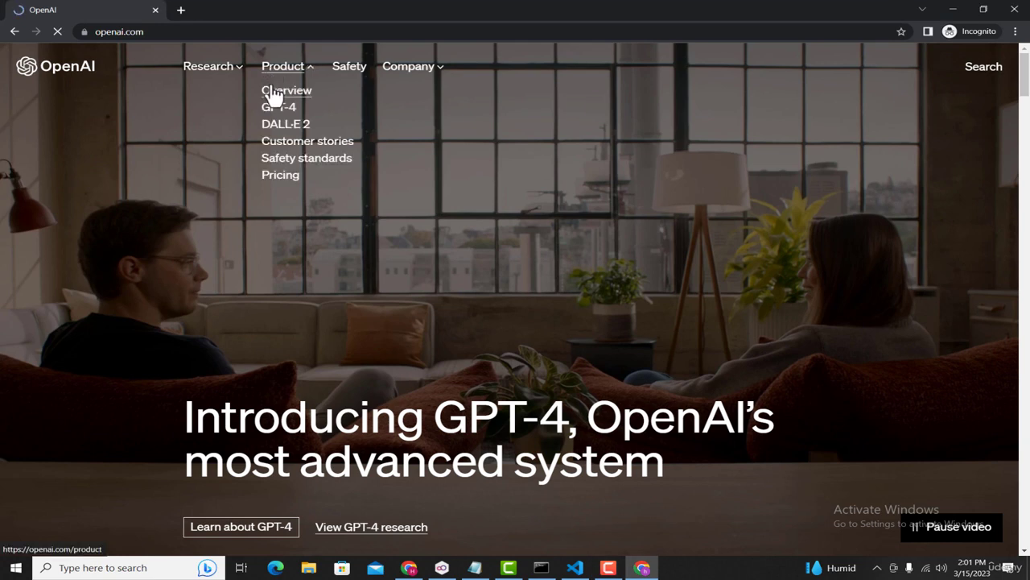
{"action": "left_click", "coordinate": [286, 90]}
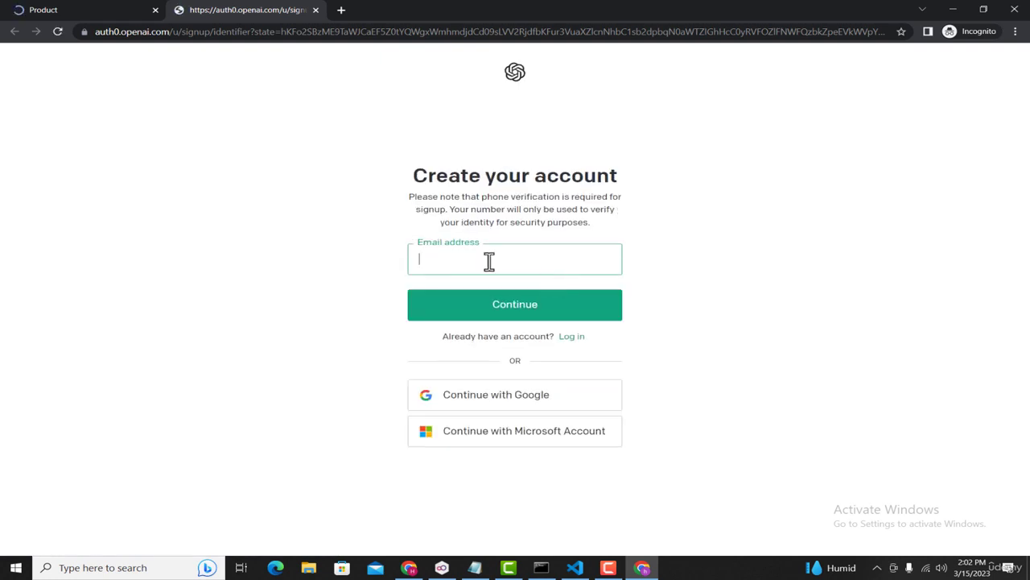
Switch from account creation to logging in with a Google account
{"action": "left_click", "coordinate": [515, 304]}
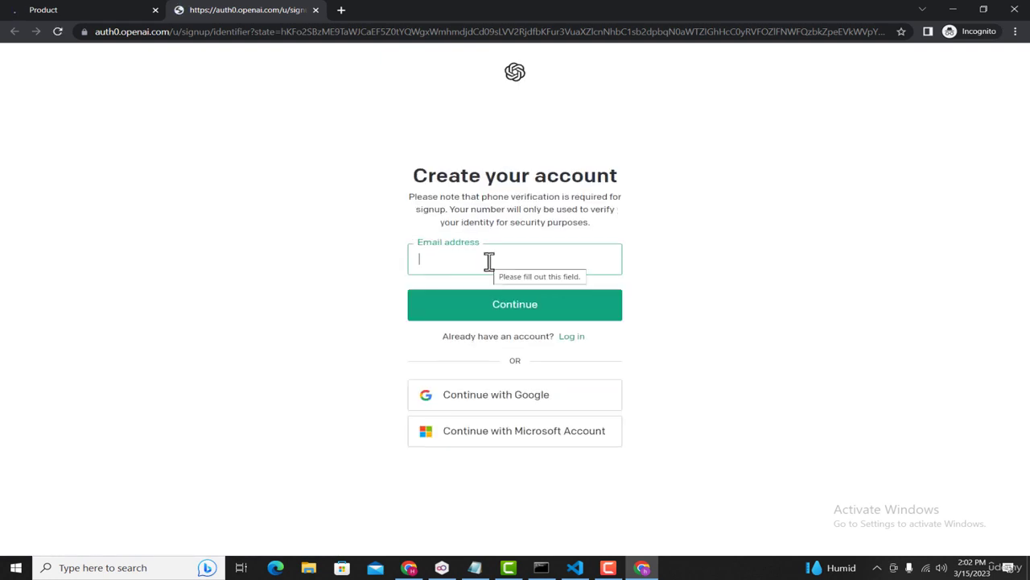
{"action": "mouse_move", "coordinate": [571, 337]}
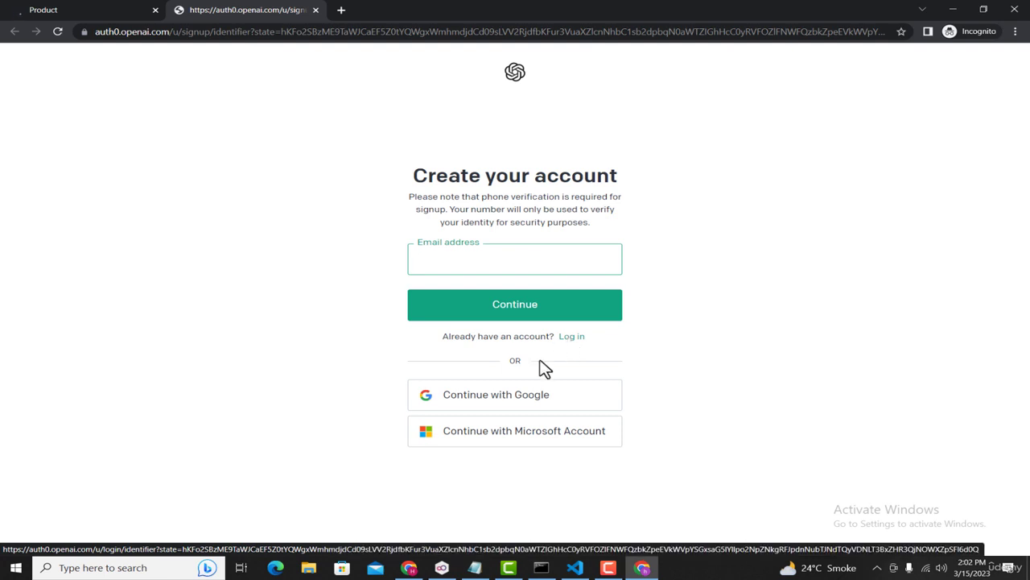
{"action": "left_click", "coordinate": [516, 394]}
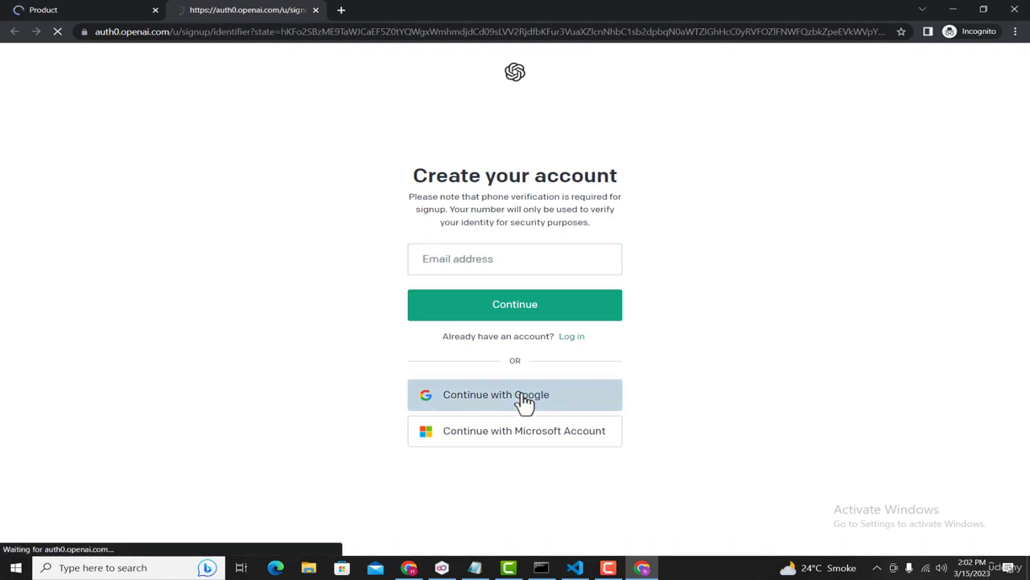
{"action": "left_click", "coordinate": [515, 394]}
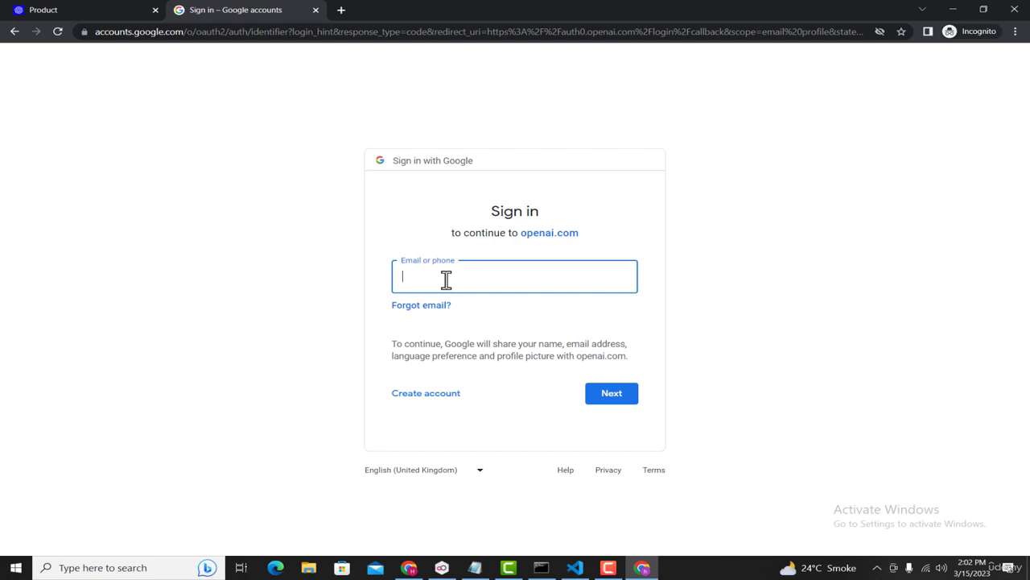
Enter the Google email and password to finish signing in to the OpenAI platform
{"action": "type", "text": "h"}
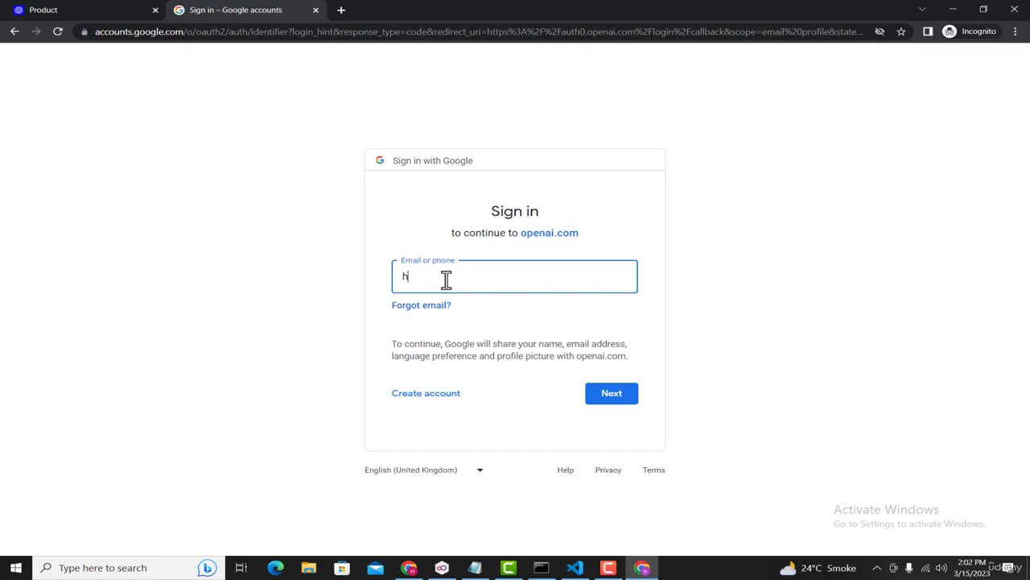
{"action": "left_click", "coordinate": [611, 393]}
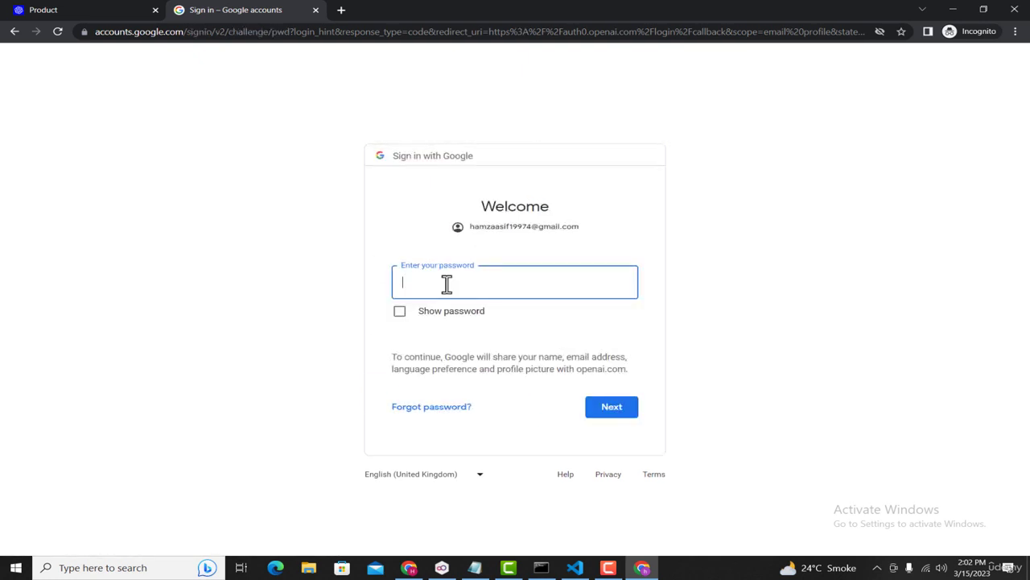
{"action": "type", "text": "•"}
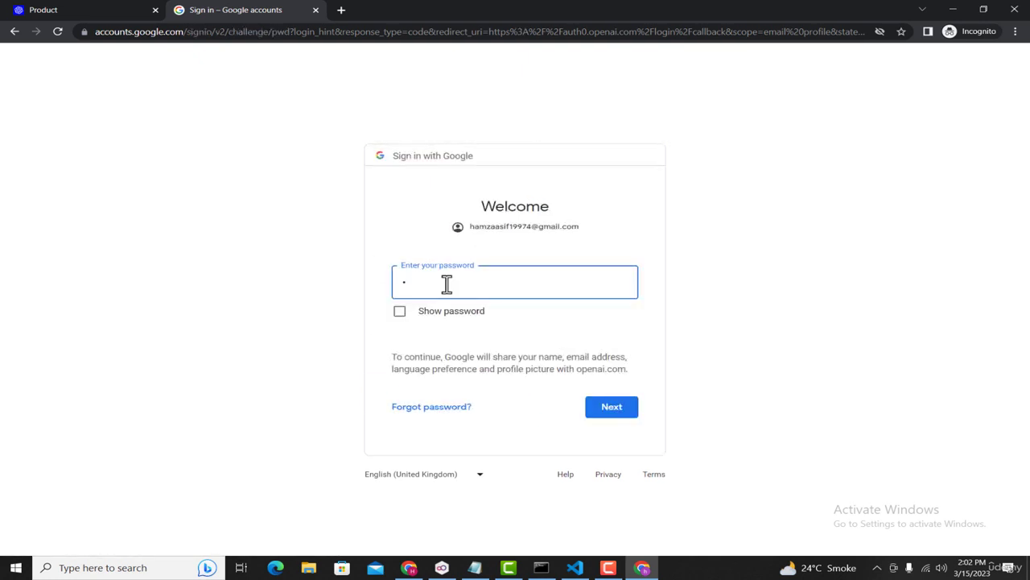
{"action": "left_click", "coordinate": [612, 406]}
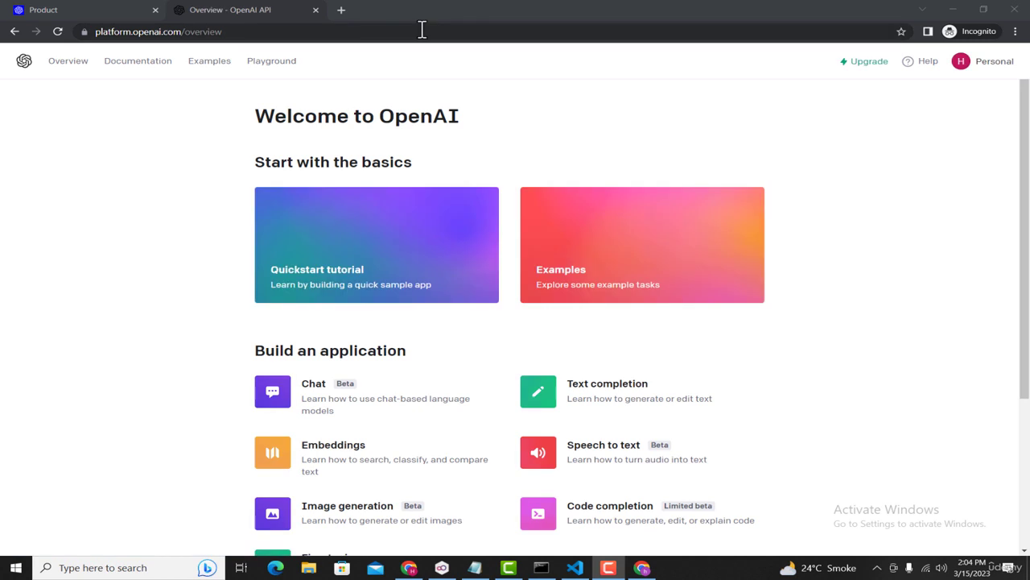
{"action": "mouse_move", "coordinate": [155, 98]}
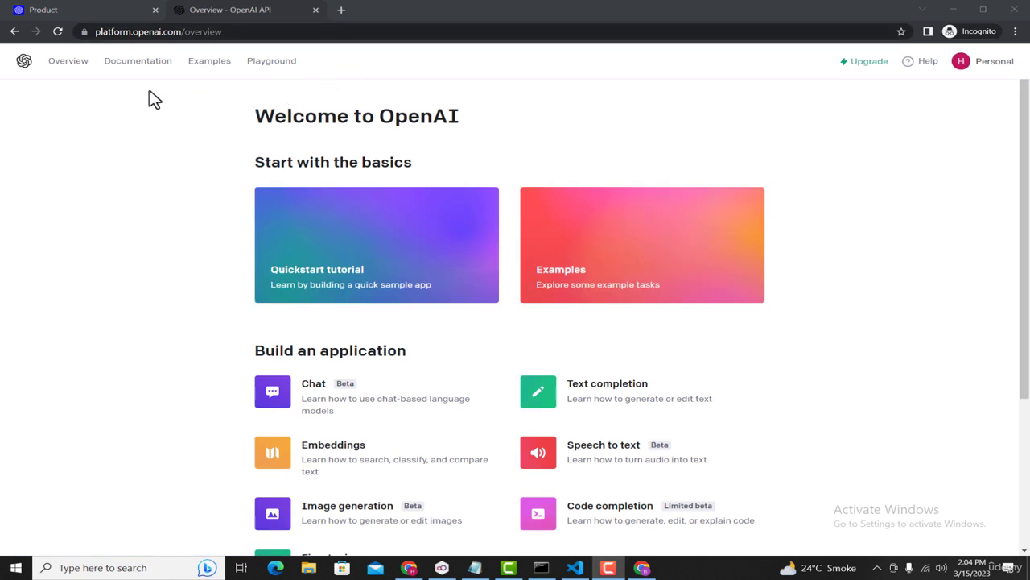
{"action": "mouse_move", "coordinate": [105, 39]}
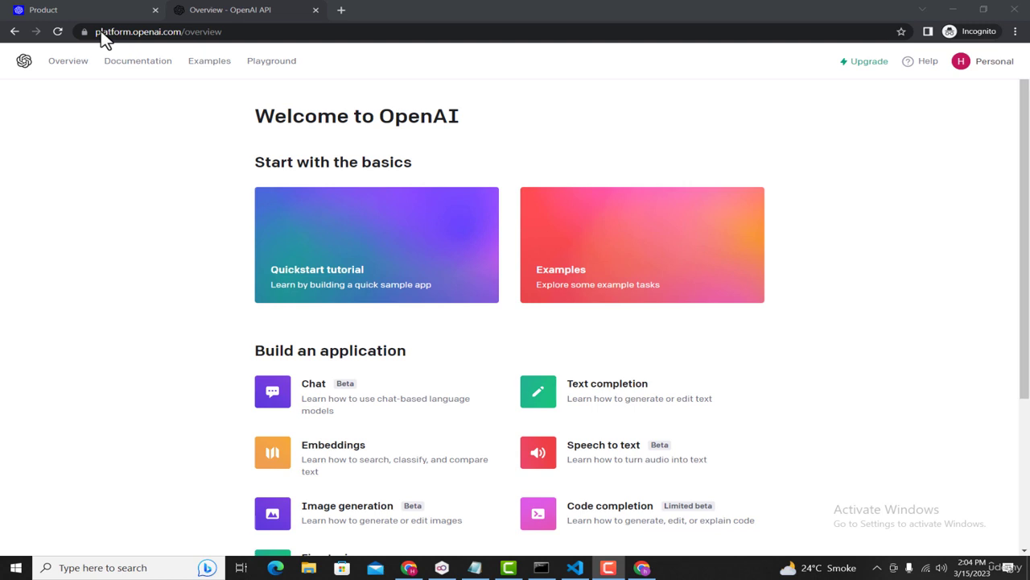
{"action": "mouse_move", "coordinate": [438, 38]}
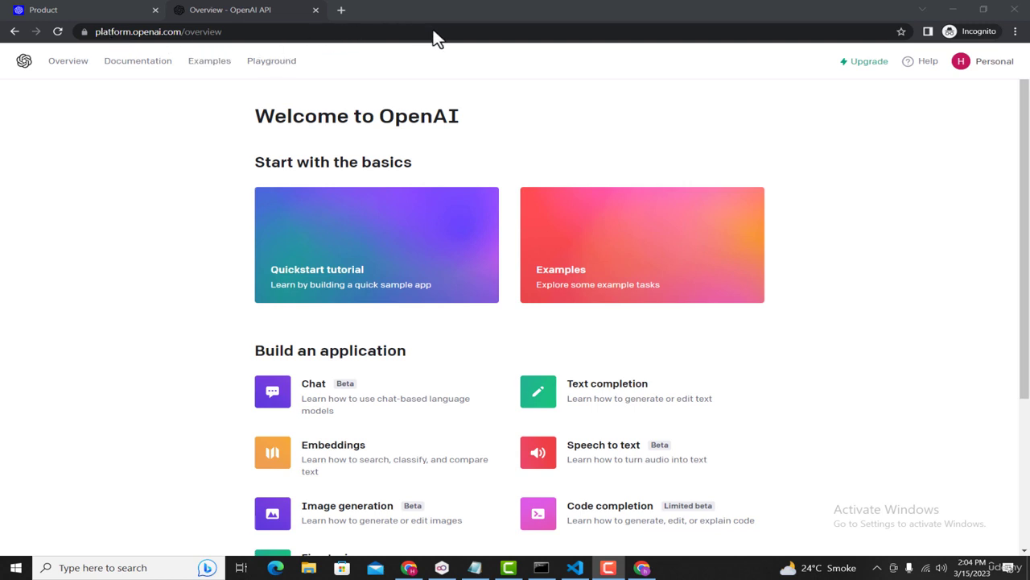
{"action": "mouse_move", "coordinate": [512, 129]}
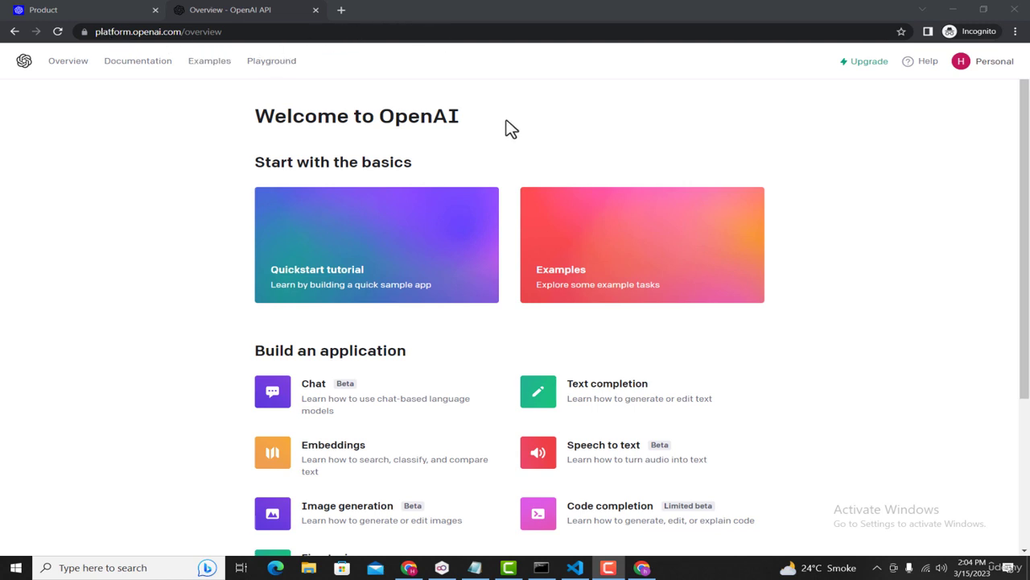
{"action": "mouse_move", "coordinate": [454, 241]}
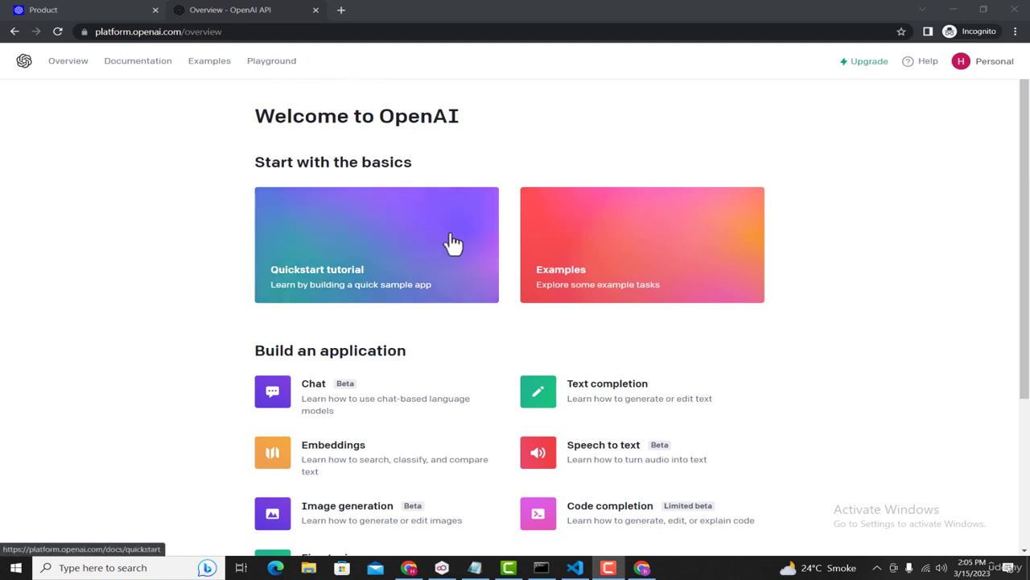
{"action": "mouse_move", "coordinate": [479, 235]}
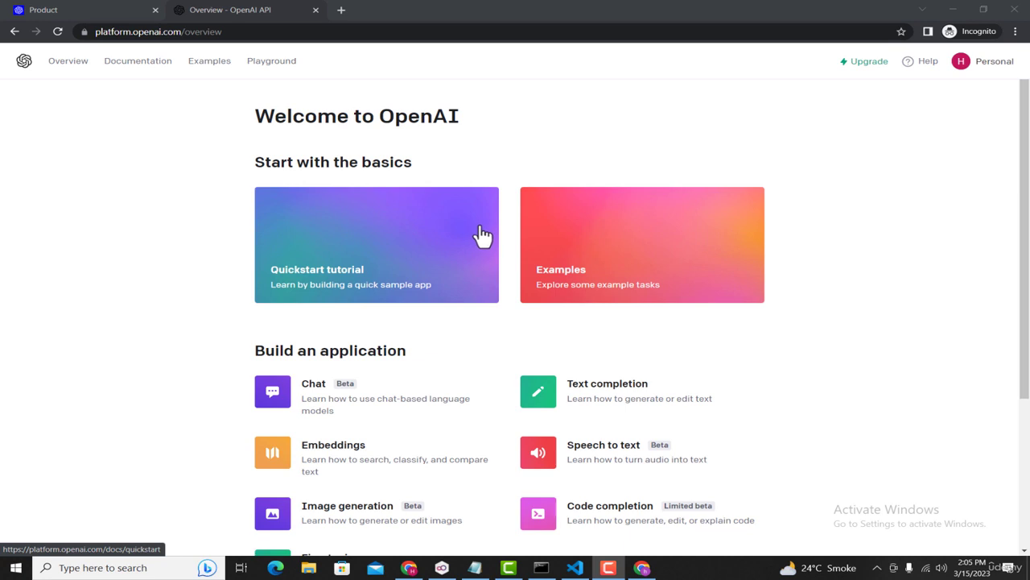
{"action": "mouse_move", "coordinate": [641, 245]}
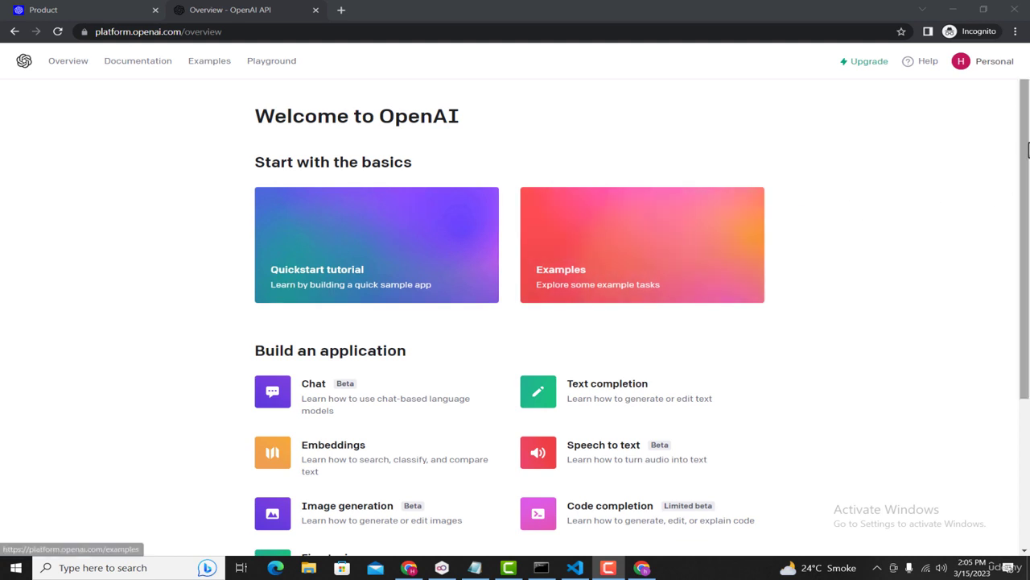
{"action": "mouse_move", "coordinate": [960, 61]}
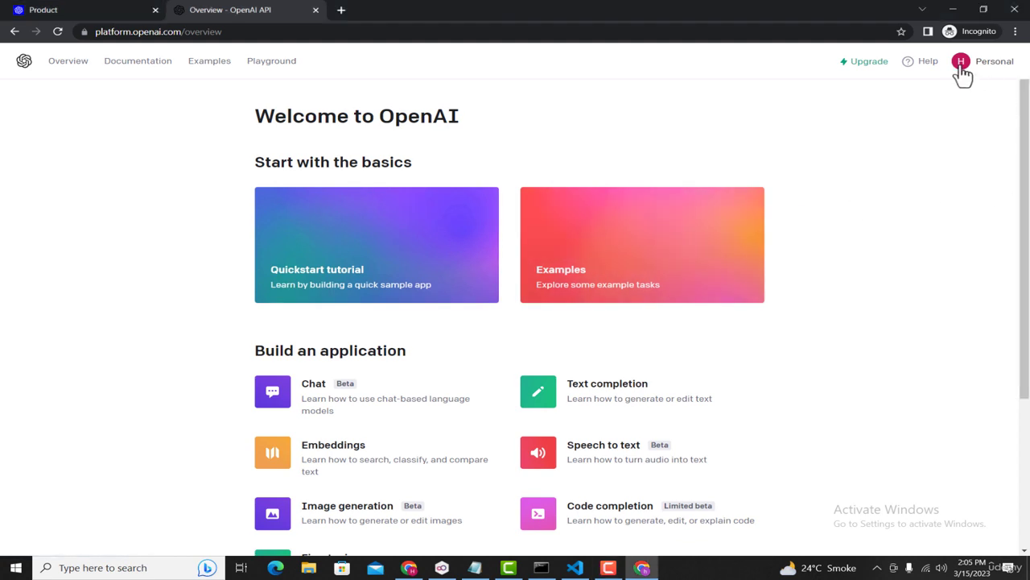
Reach the API keys page through the Personal account menu's View API keys entry
{"action": "left_click", "coordinate": [959, 61]}
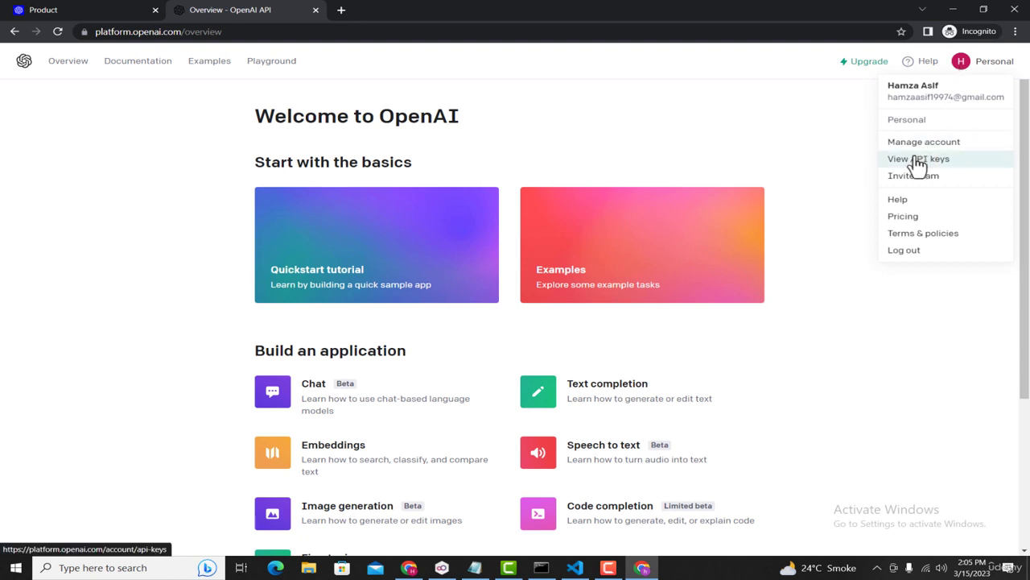
{"action": "left_click", "coordinate": [918, 159]}
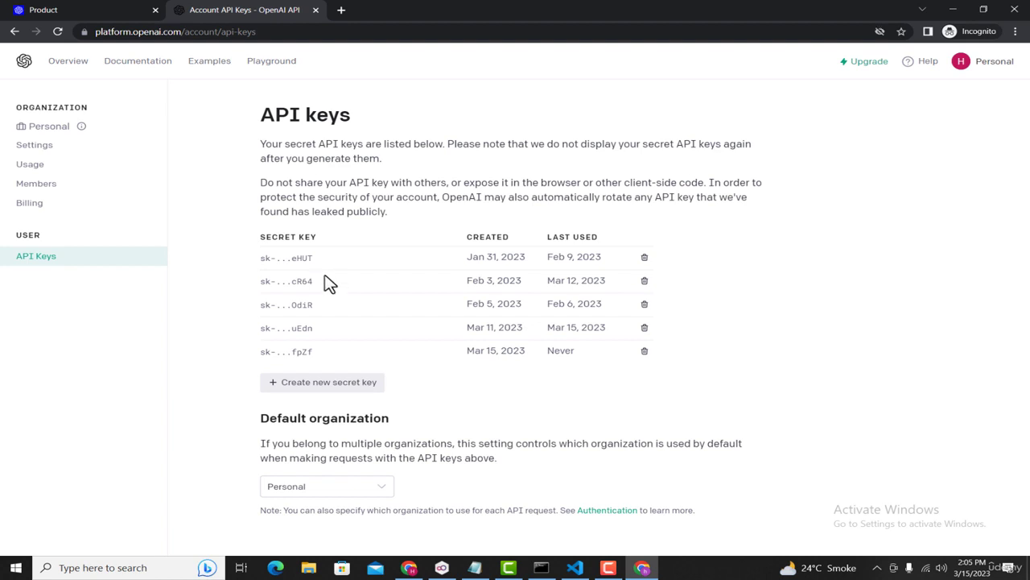
{"action": "mouse_move", "coordinate": [492, 353]}
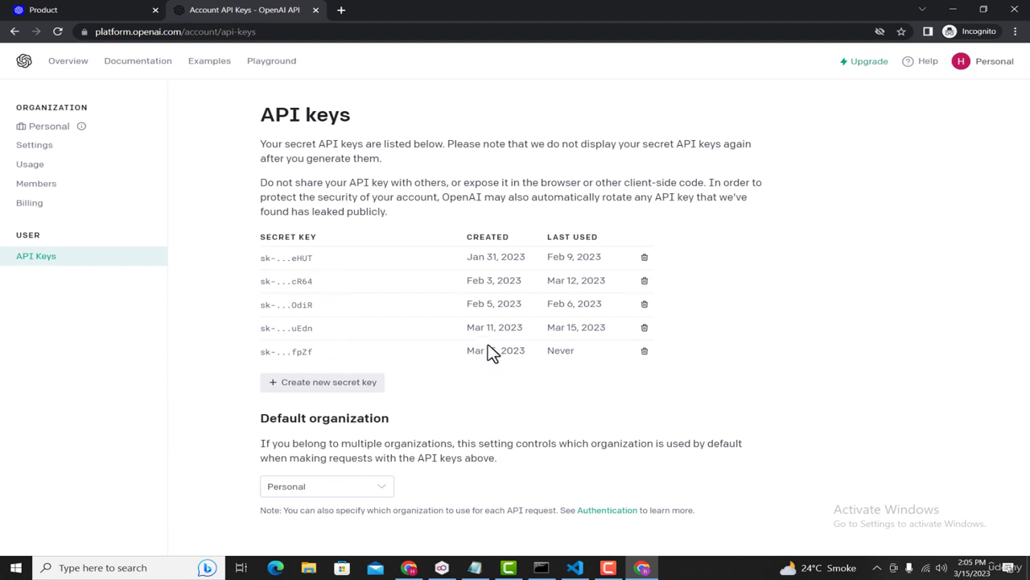
Confirm revoking the secret key created Feb 5, 2023, leaving four keys listed
{"action": "left_click", "coordinate": [644, 302]}
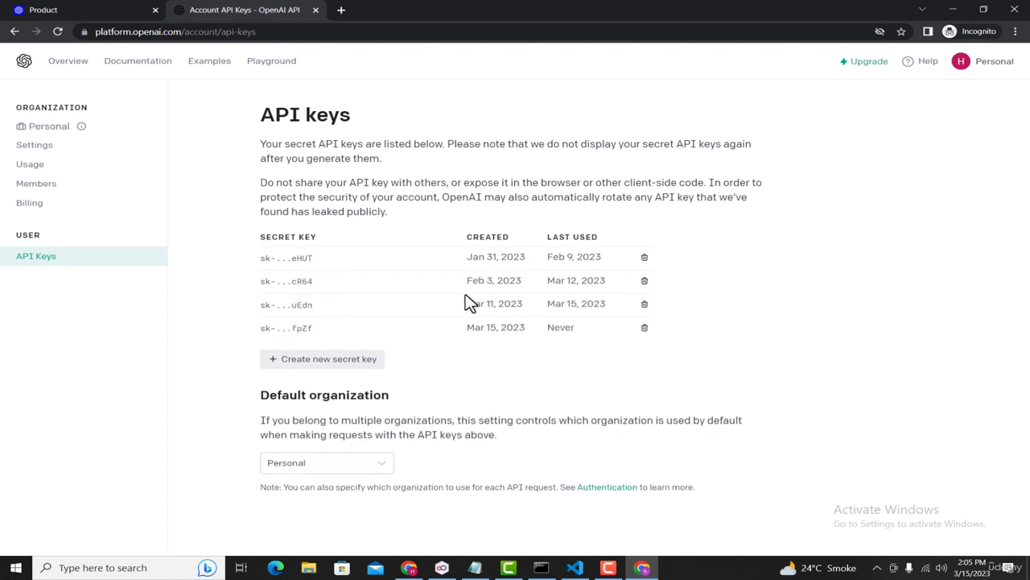
{"action": "mouse_move", "coordinate": [534, 275]}
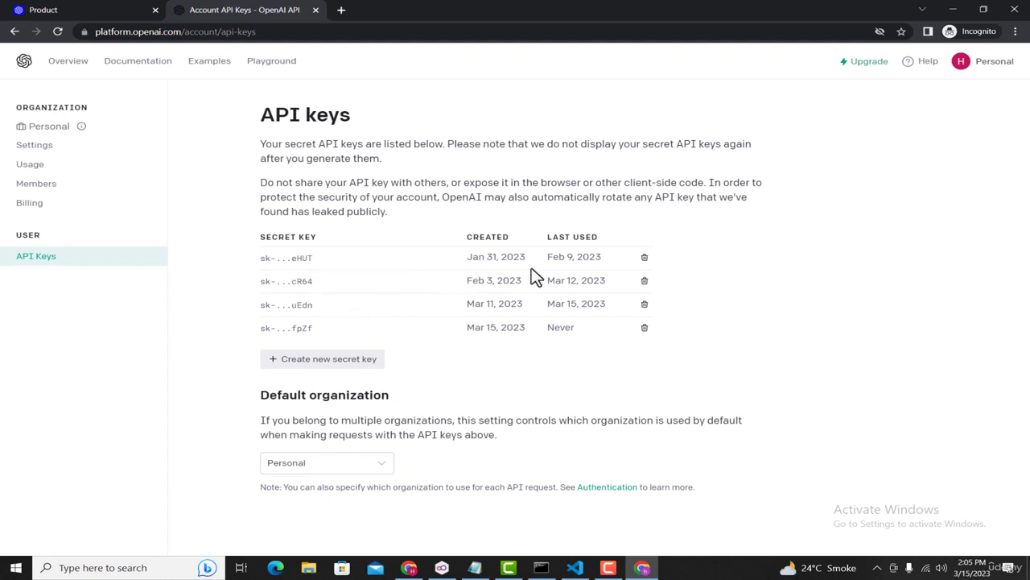
{"action": "mouse_move", "coordinate": [390, 357]}
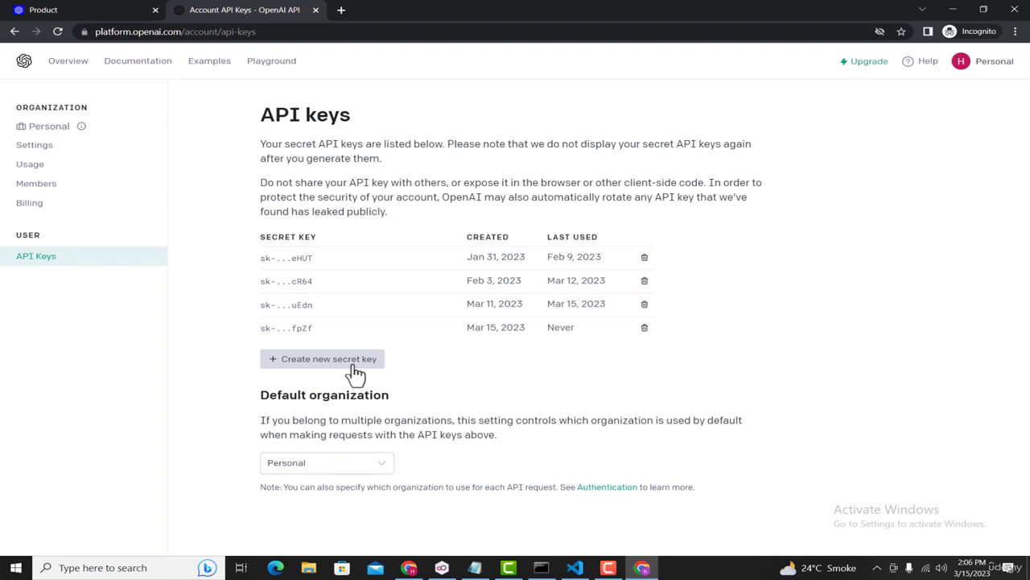
Create a new secret key so its full value appears in the API key generated dialog
{"action": "left_click", "coordinate": [322, 357]}
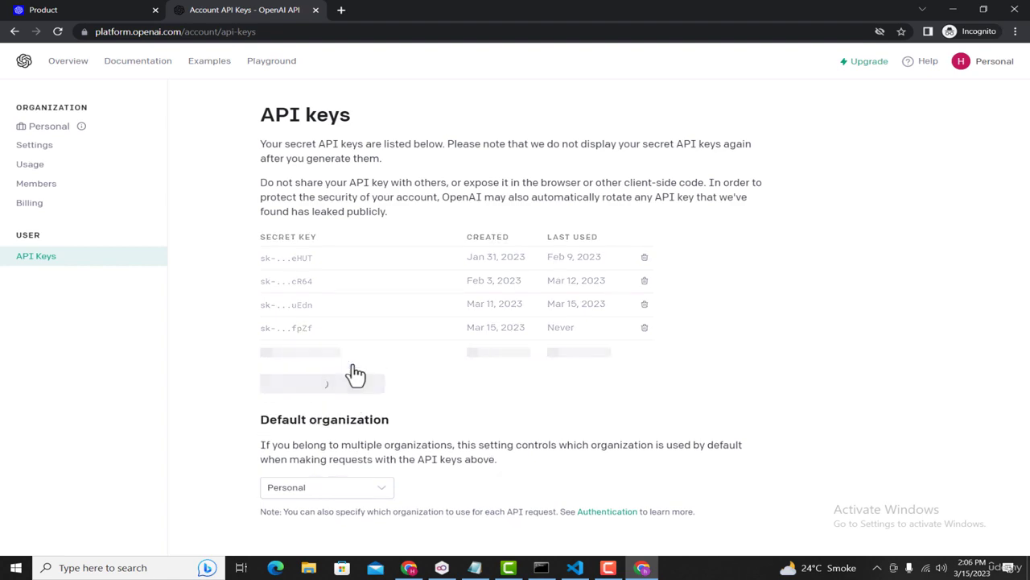
{"action": "left_click", "coordinate": [322, 383]}
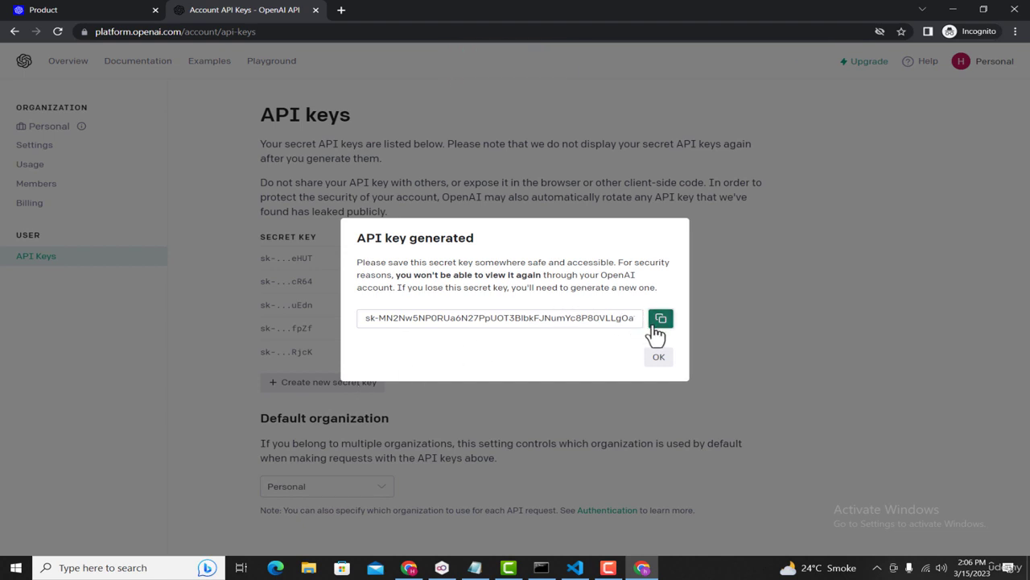
Copy the generated key and paste it after // on line 17 of App.js in VS Code
{"action": "left_click", "coordinate": [574, 566]}
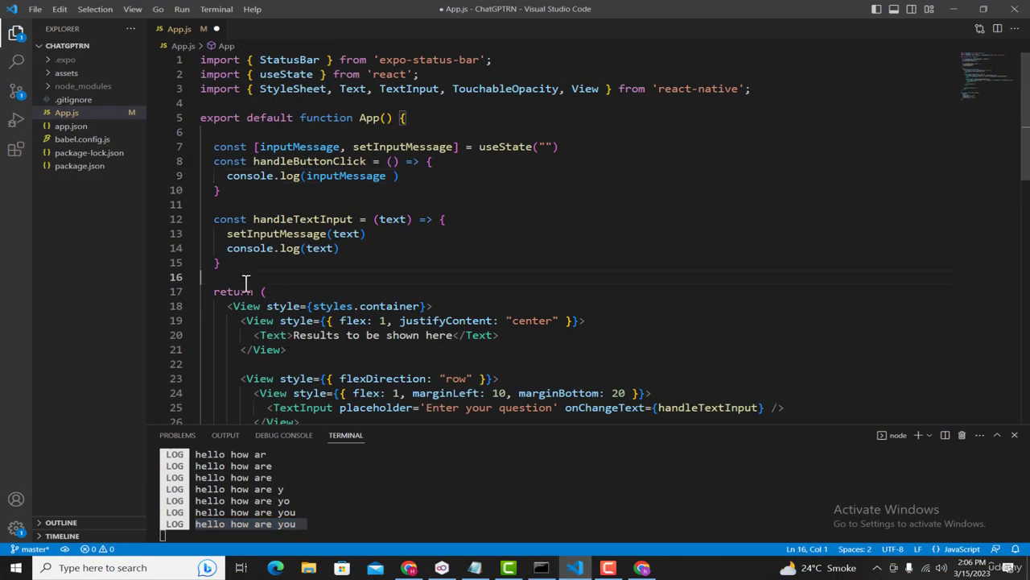
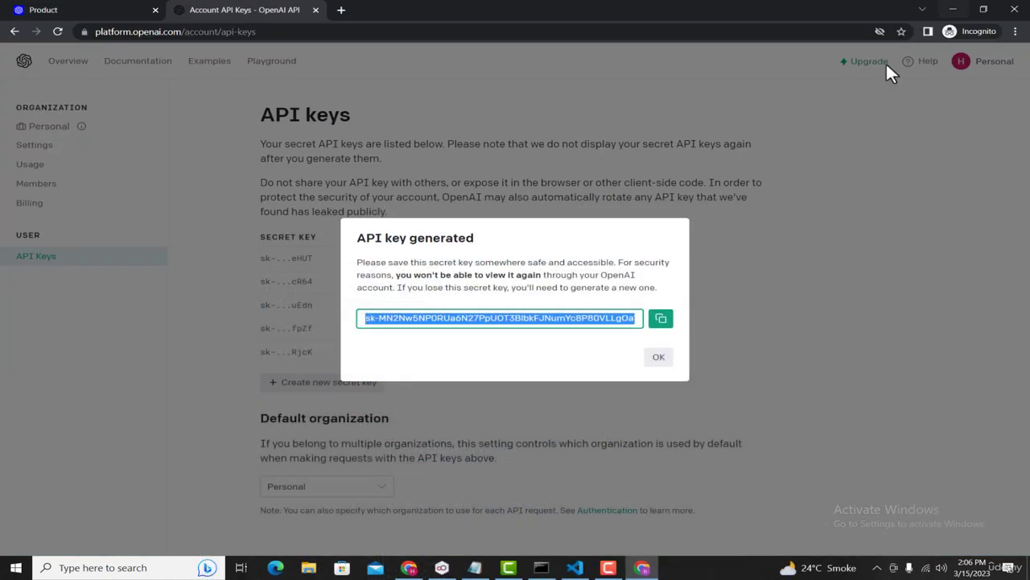
Close the API key generated notice so the list shows five keys including the Mar 15, 2023 one
{"action": "left_click", "coordinate": [659, 357]}
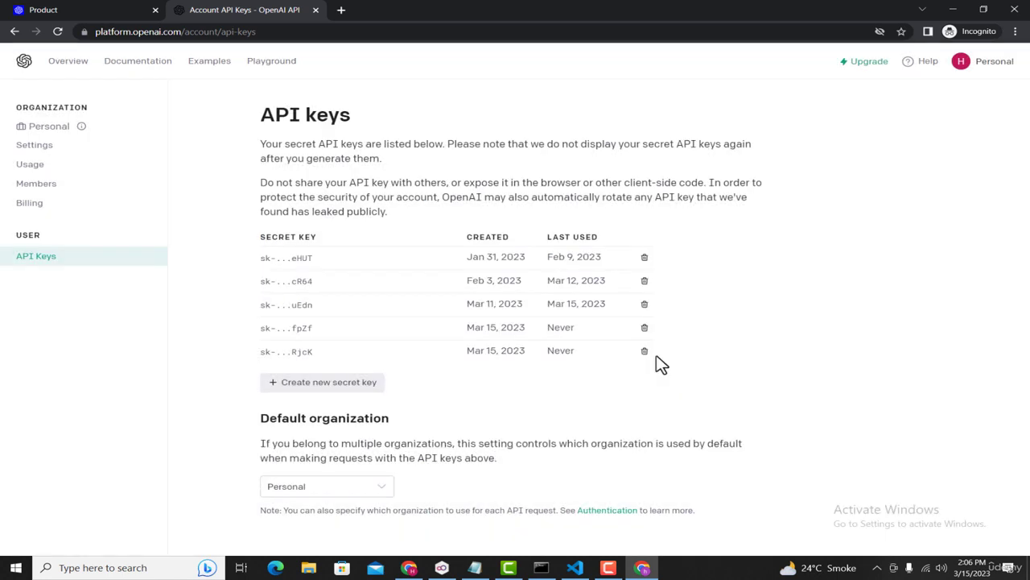
{"action": "mouse_move", "coordinate": [425, 357]}
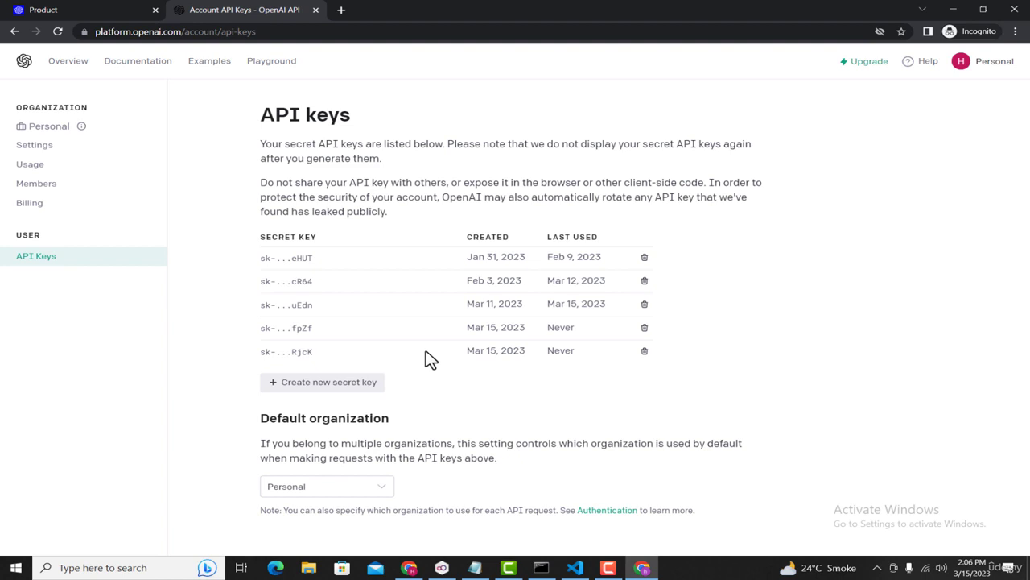
{"action": "mouse_move", "coordinate": [425, 357]}
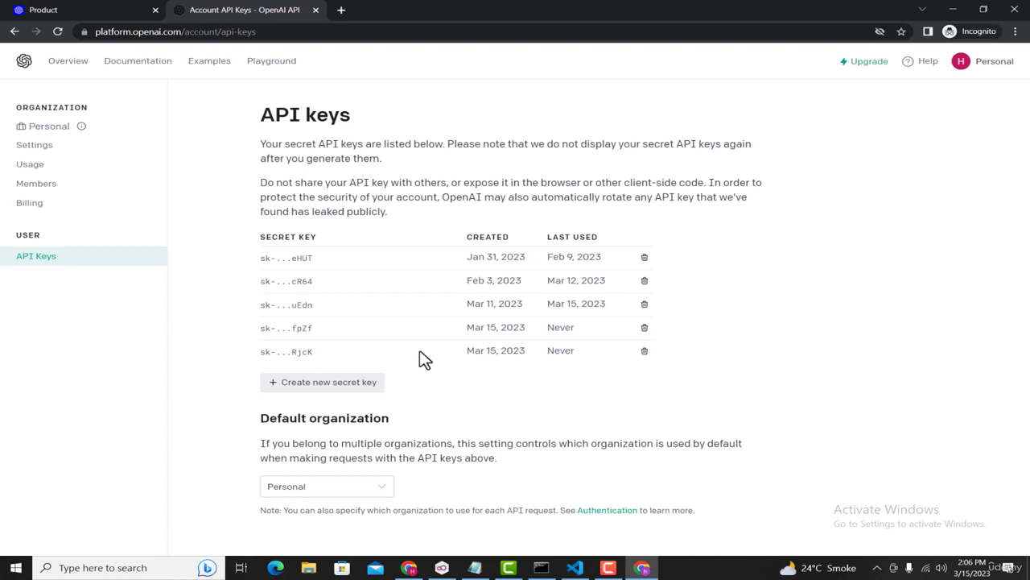
{"action": "mouse_move", "coordinate": [139, 61]}
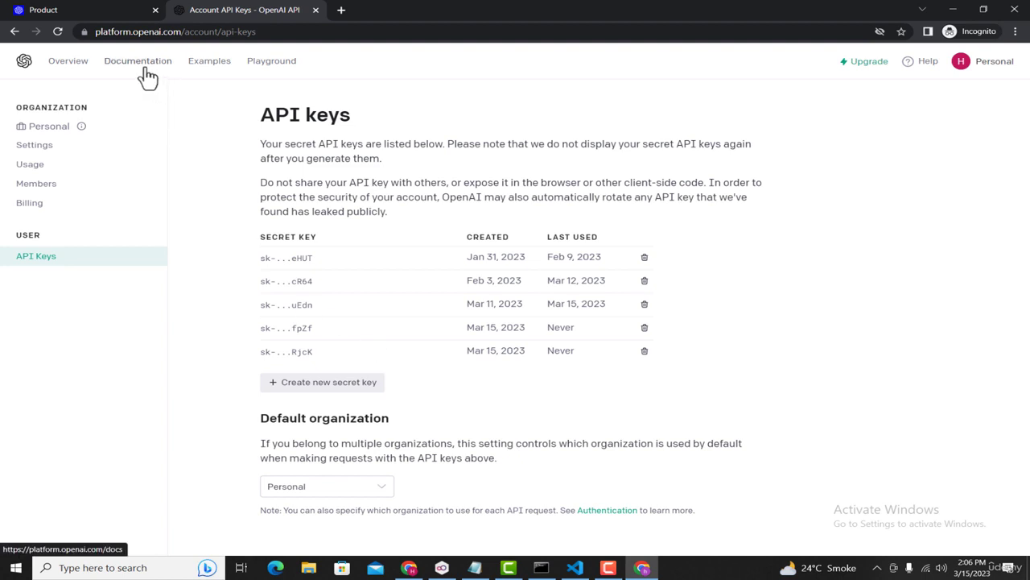
Show the API reference Introduction with install commands and authentication header guidance
{"action": "left_click", "coordinate": [138, 61]}
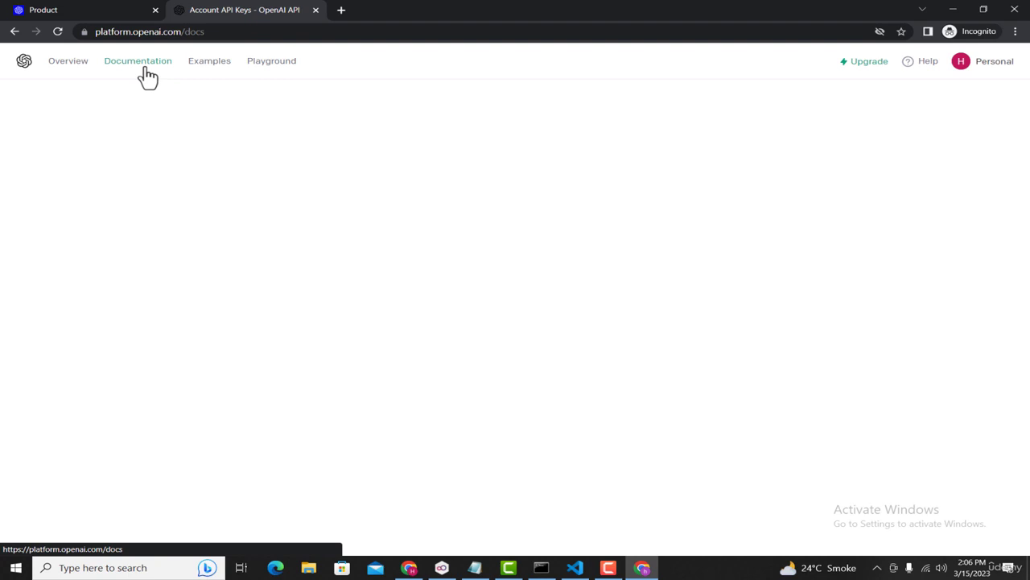
{"action": "mouse_move", "coordinate": [184, 264]}
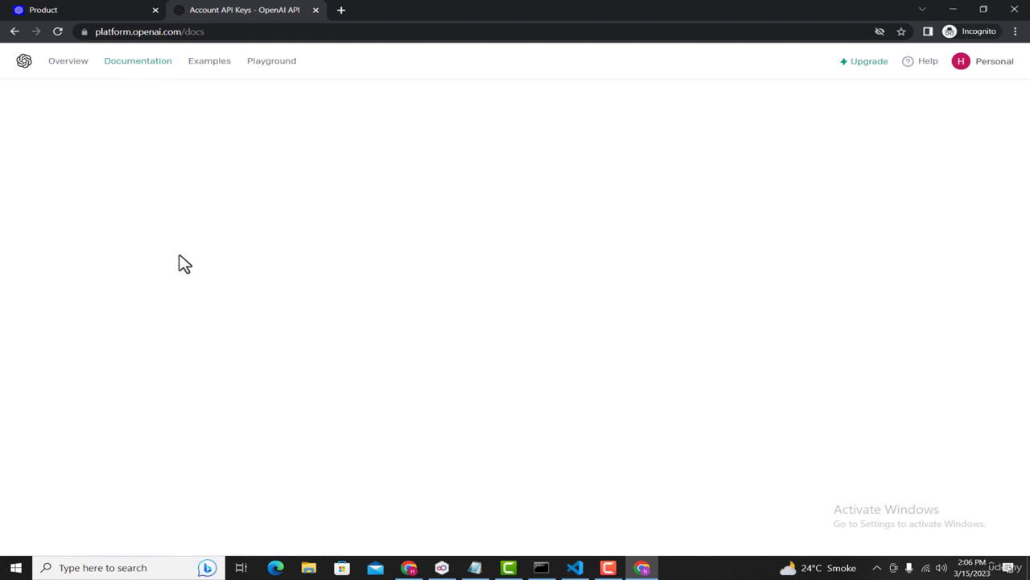
{"action": "mouse_move", "coordinate": [188, 270]}
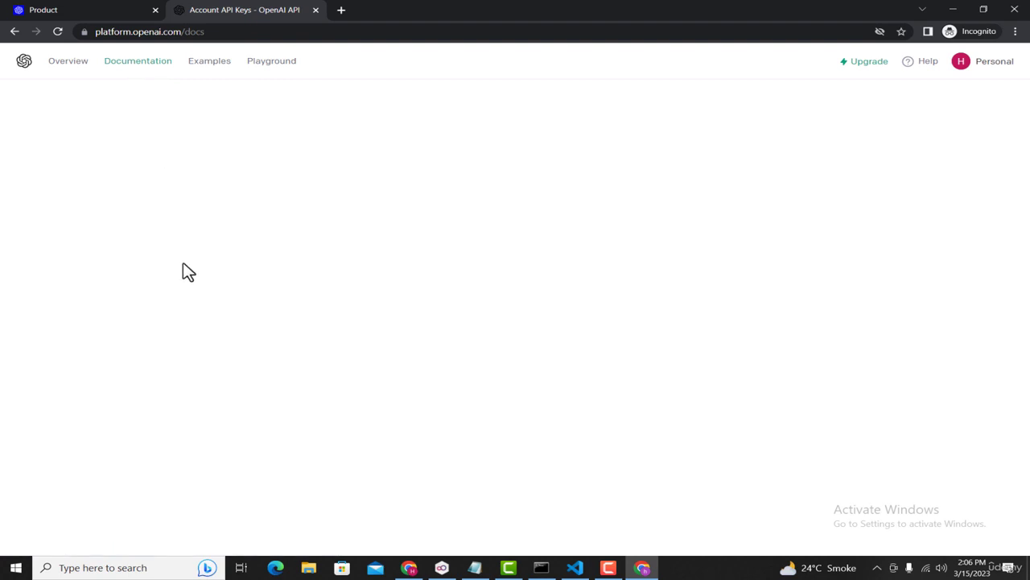
{"action": "left_click", "coordinate": [138, 61]}
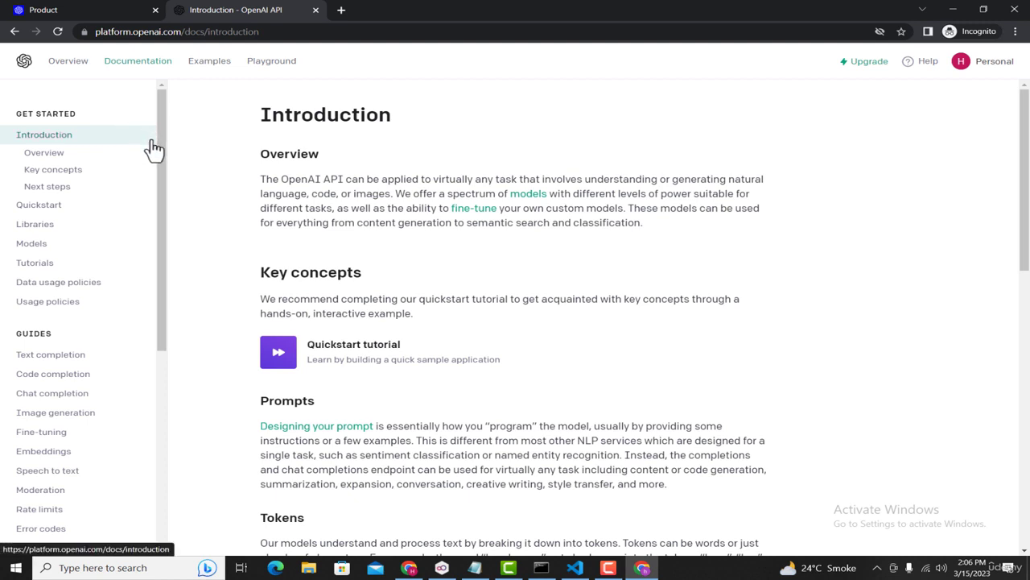
{"action": "scroll", "scroll_direction": "down", "scroll_amount": 3}
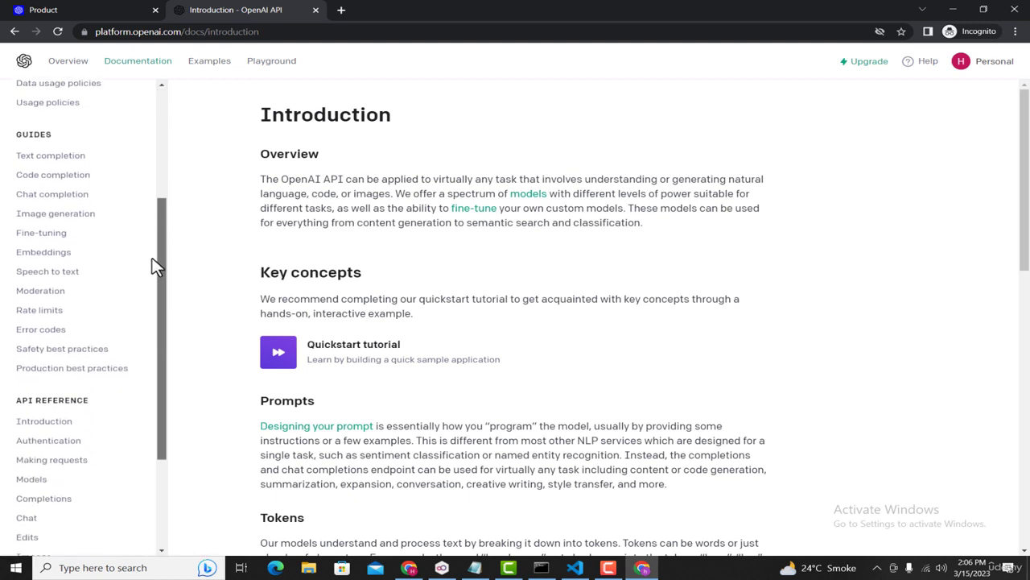
{"action": "scroll", "scroll_direction": "down", "scroll_amount": 3}
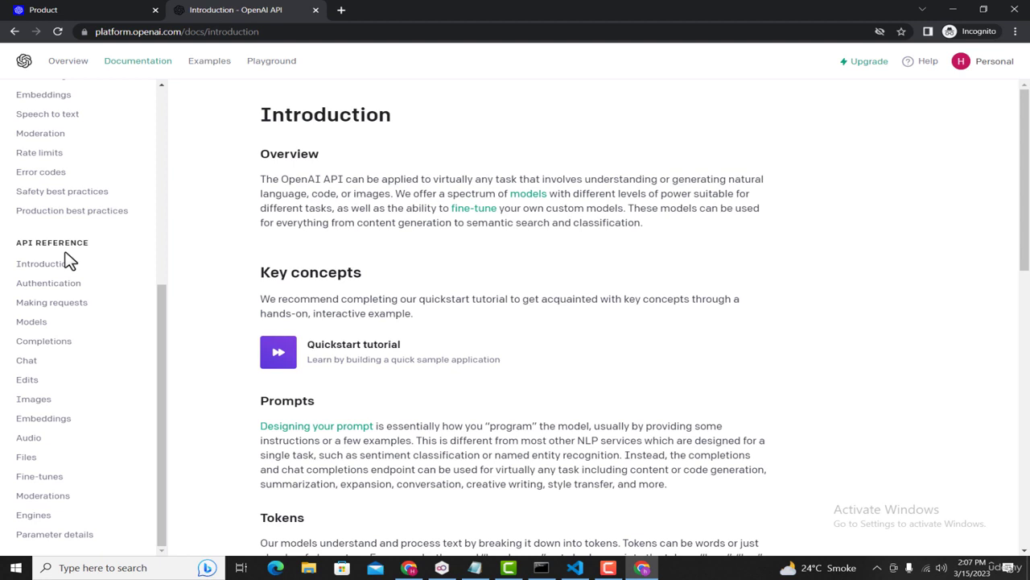
{"action": "mouse_move", "coordinate": [65, 252]}
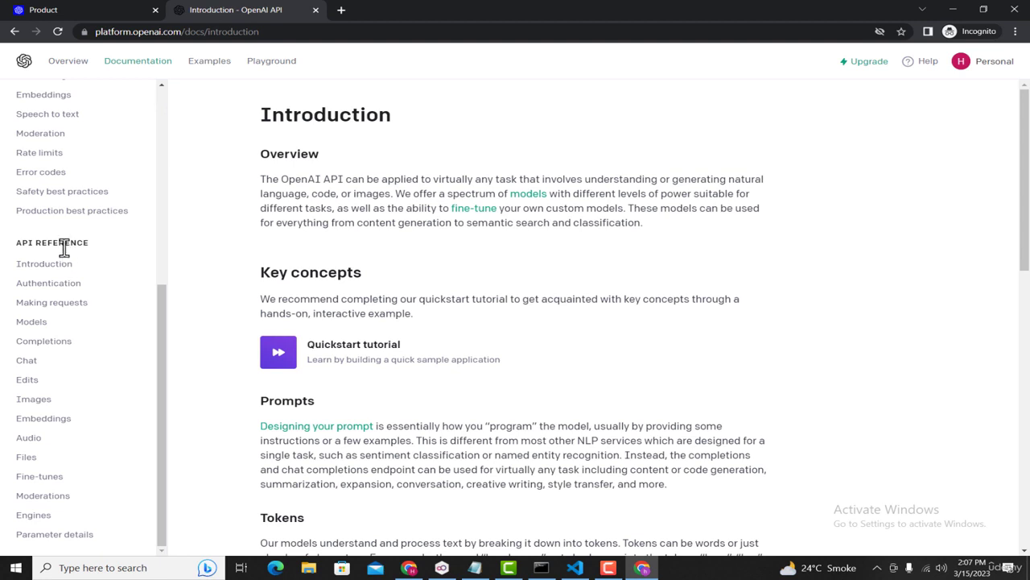
{"action": "mouse_move", "coordinate": [43, 264]}
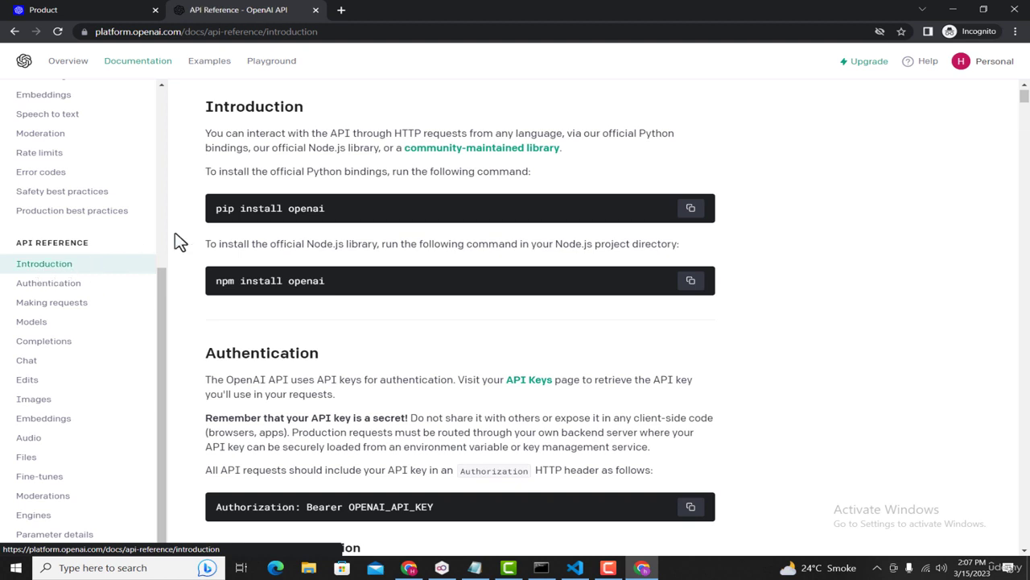
{"action": "mouse_move", "coordinate": [405, 132]}
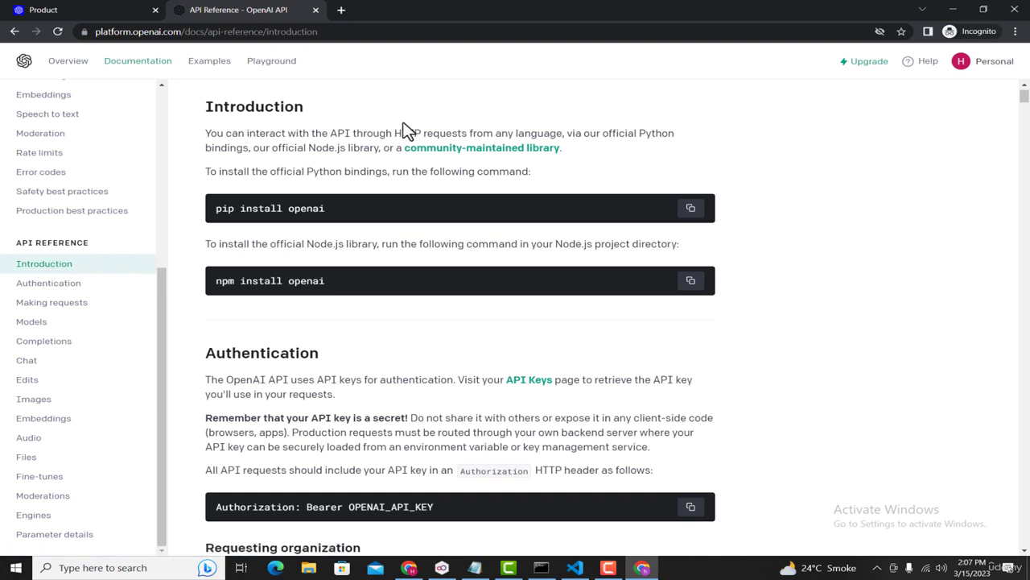
{"action": "mouse_move", "coordinate": [187, 272]}
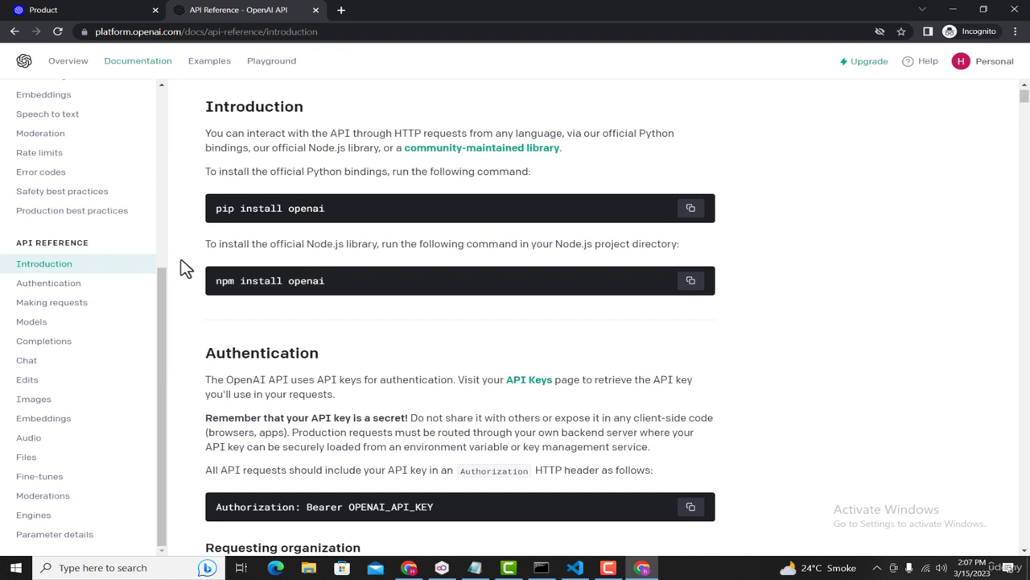
{"action": "mouse_move", "coordinate": [190, 266]}
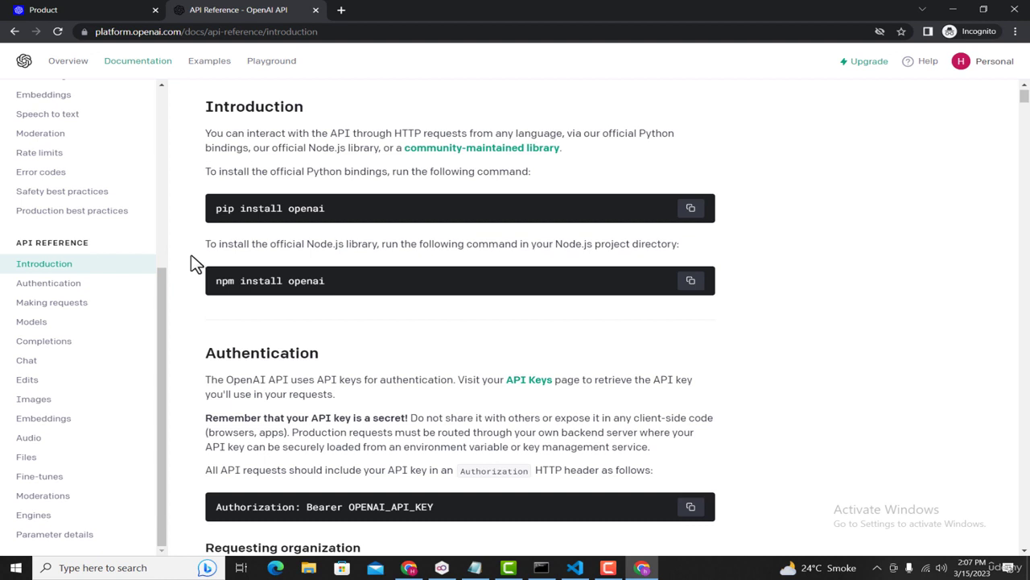
{"action": "mouse_move", "coordinate": [202, 257]}
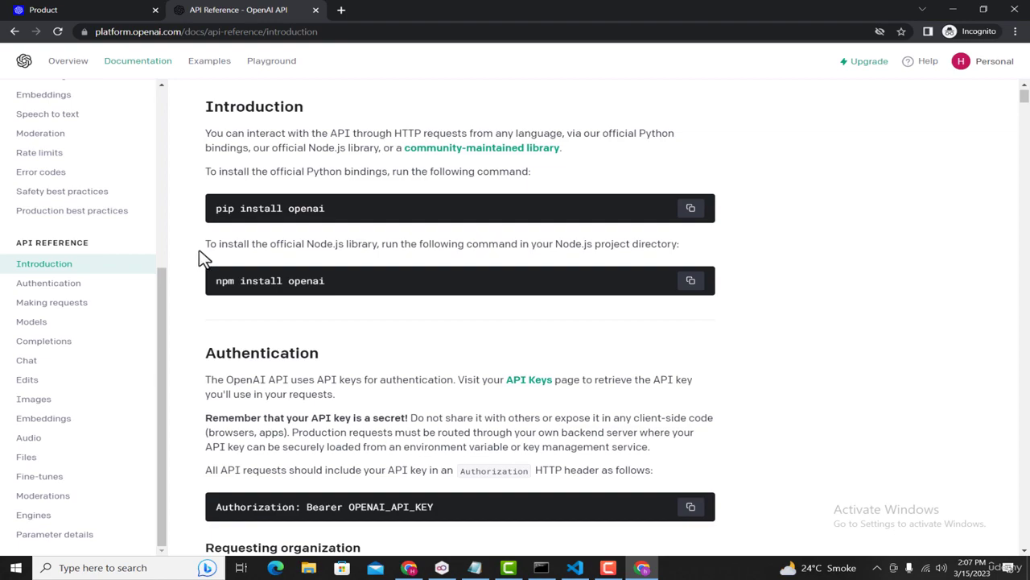